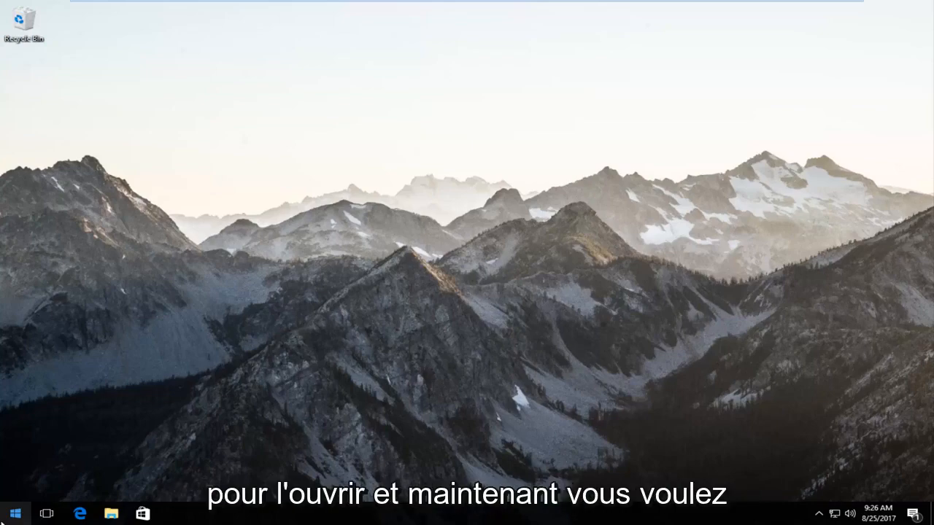
# - Search the Start menu for 'devices' to find Devices and Printers
pyautogui.click(15, 514)
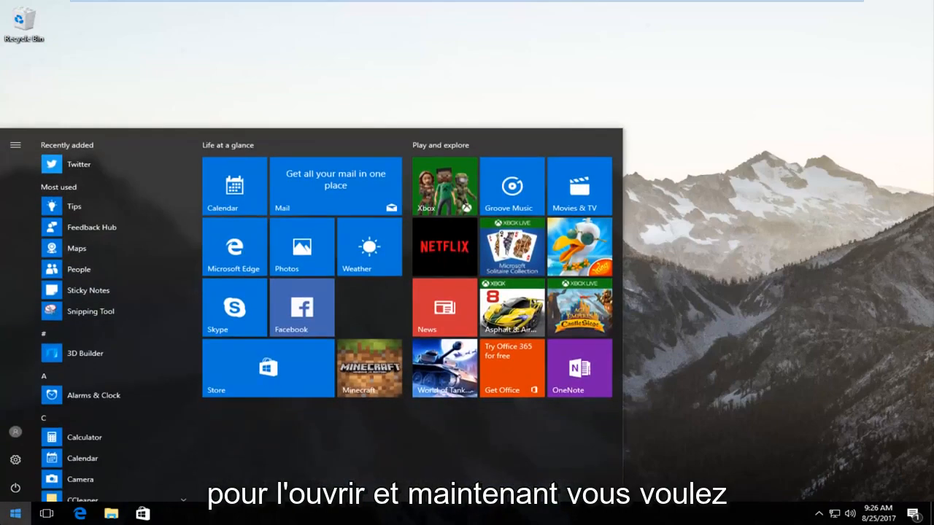
pyautogui.write('devices')
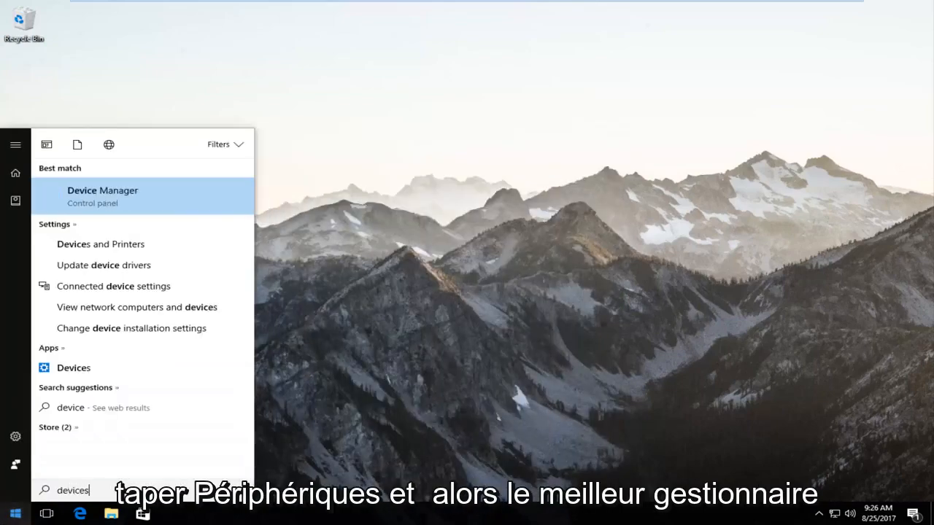
pyautogui.moveTo(73, 244)
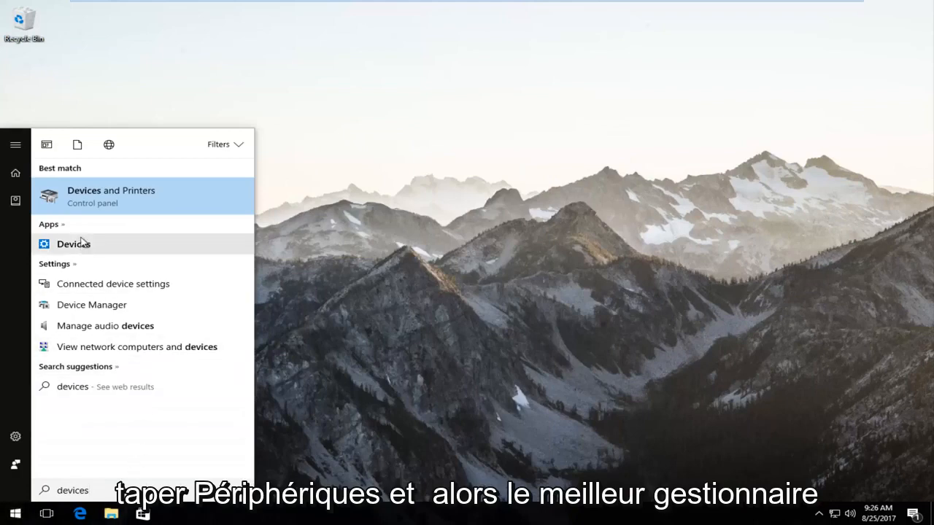
pyautogui.moveTo(79, 215)
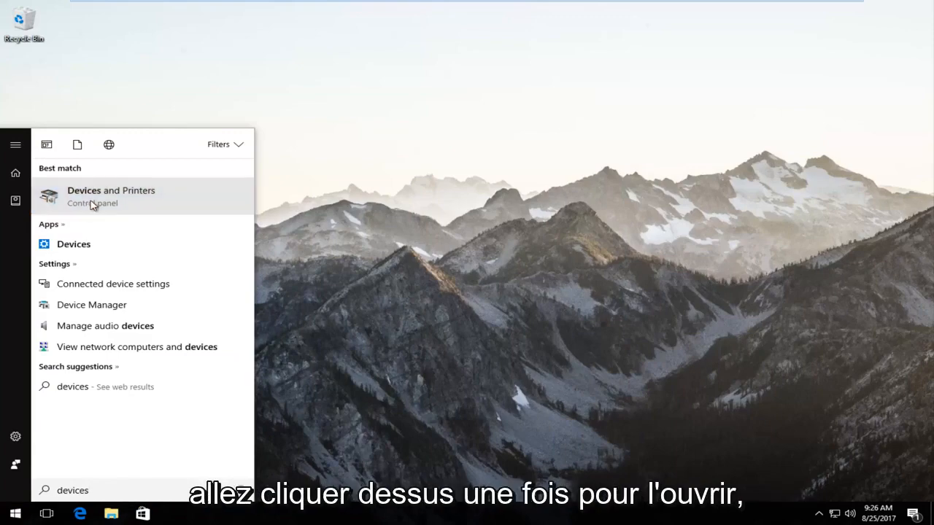
# - Go into Devices and Printers, expand Printers and select the Brother Color Leg Type1 Class Printer
pyautogui.click(111, 196)
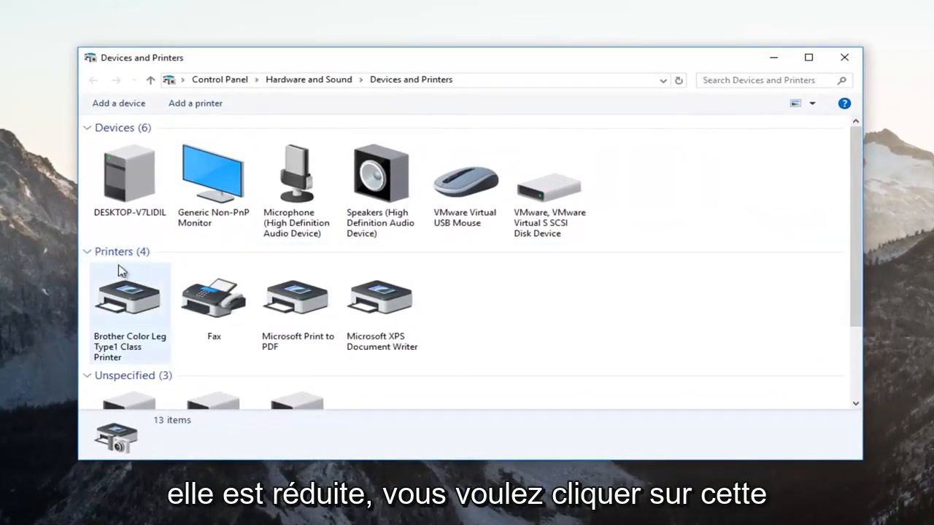
pyautogui.click(88, 251)
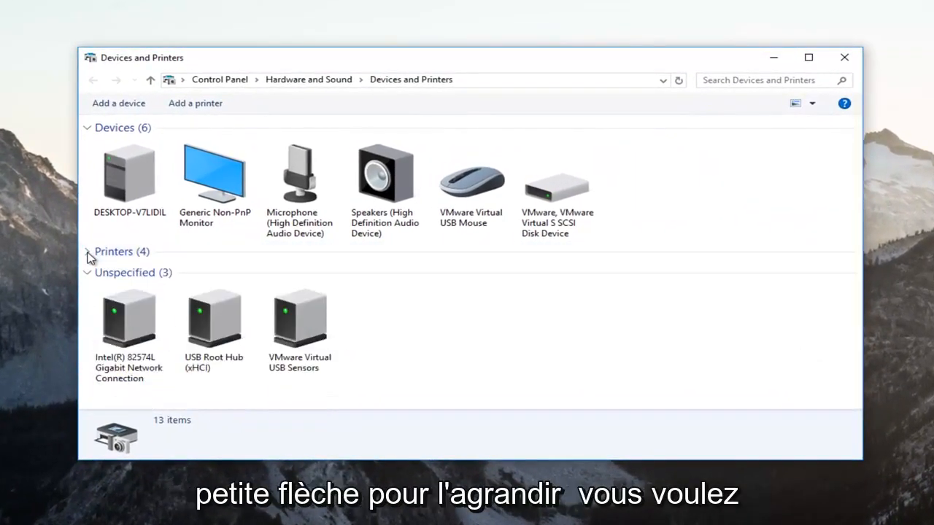
pyautogui.click(88, 251)
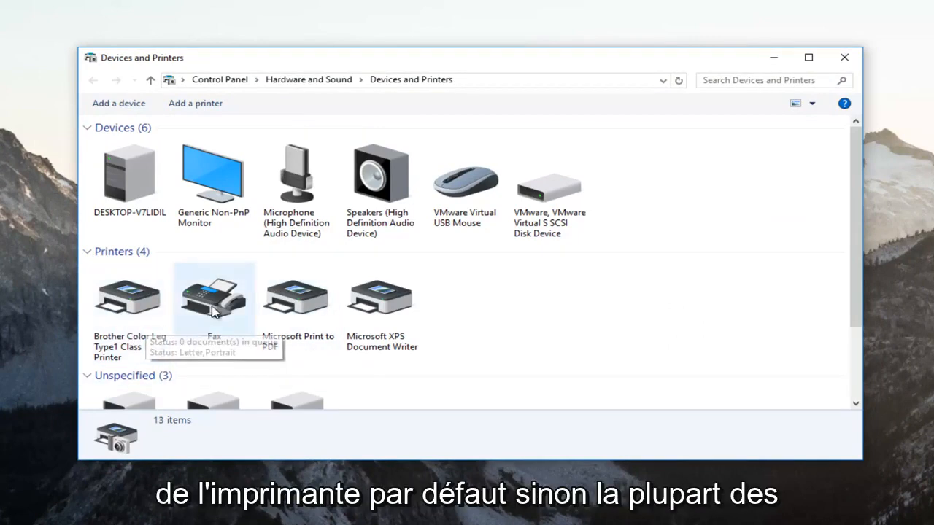
pyautogui.click(383, 295)
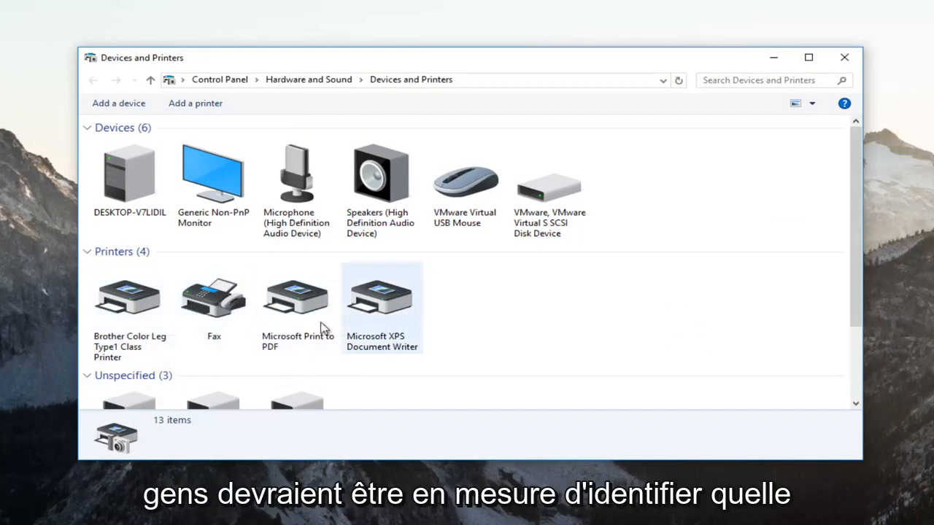
pyautogui.click(128, 295)
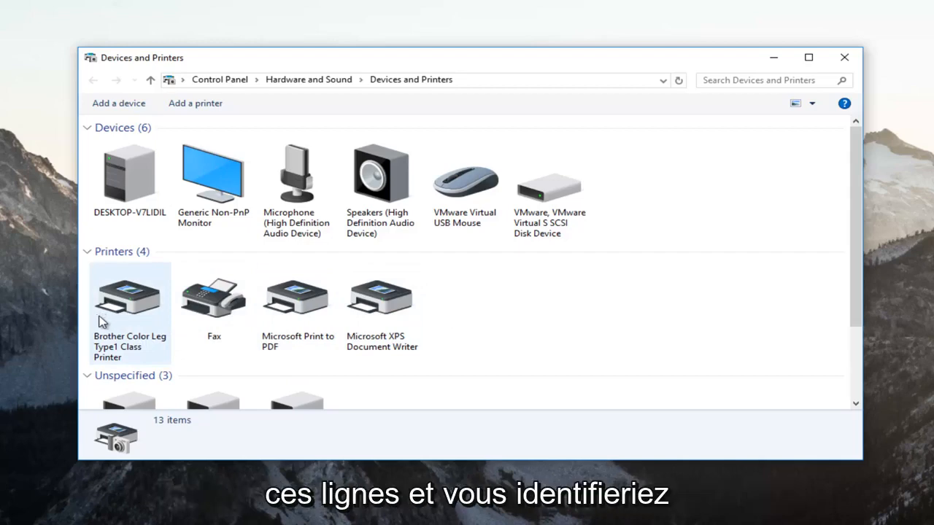
pyautogui.moveTo(105, 339)
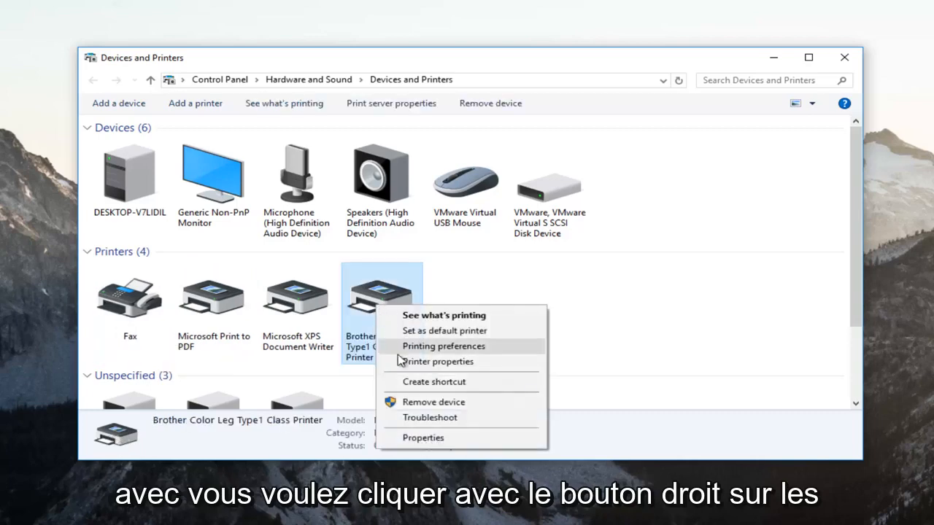
# - Show the Brother printer's properties on Ports, with the checked Standard TCP/IP Port visible
pyautogui.click(438, 362)
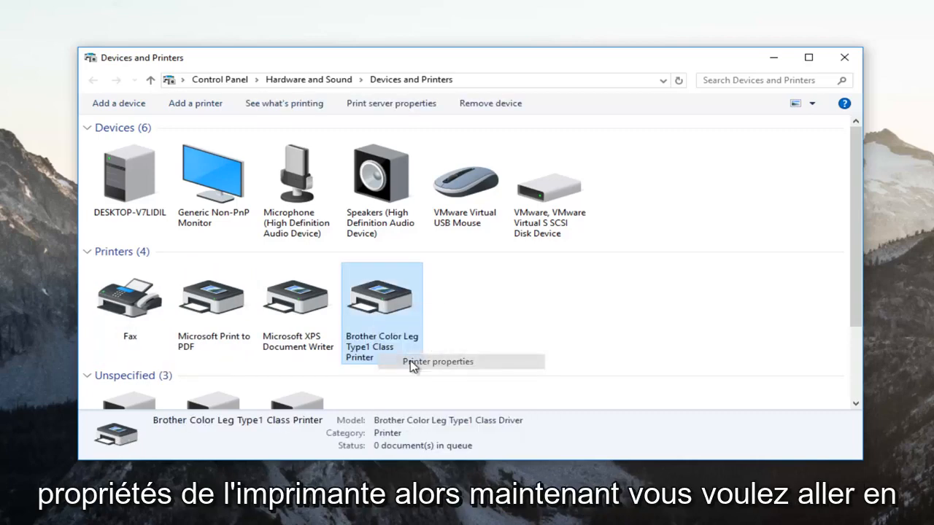
pyautogui.click(438, 362)
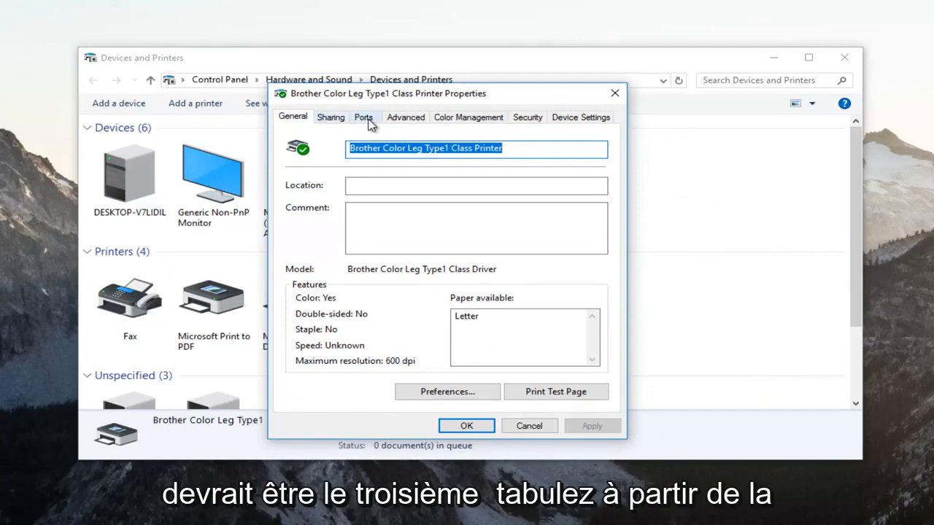
pyautogui.click(364, 116)
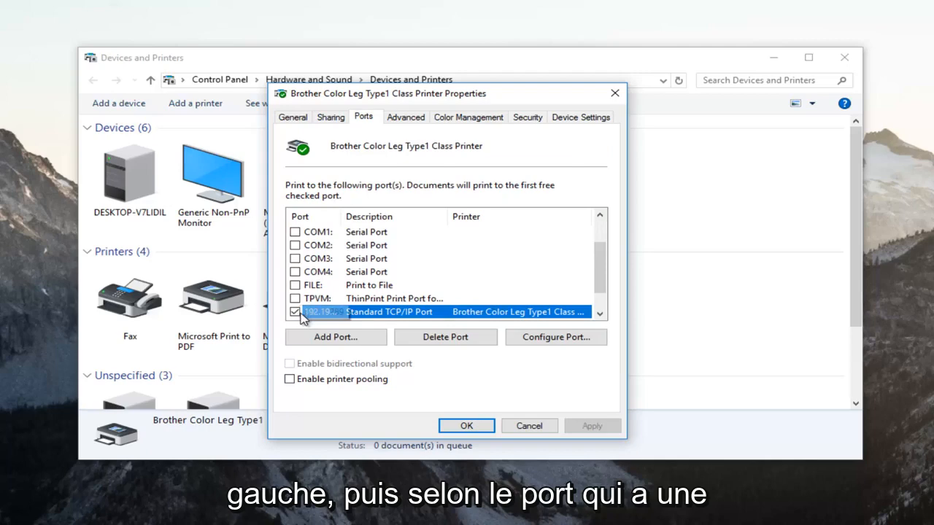
pyautogui.scroll(3)
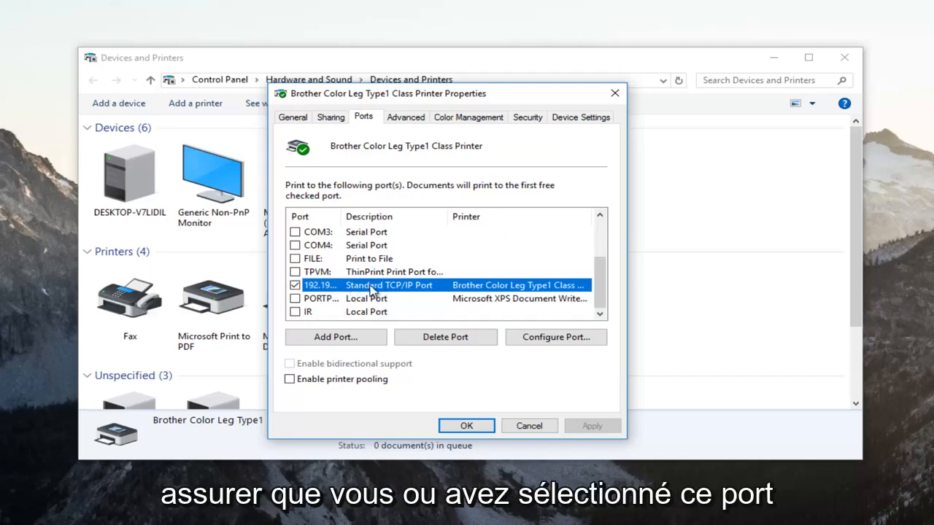
pyautogui.moveTo(387, 284)
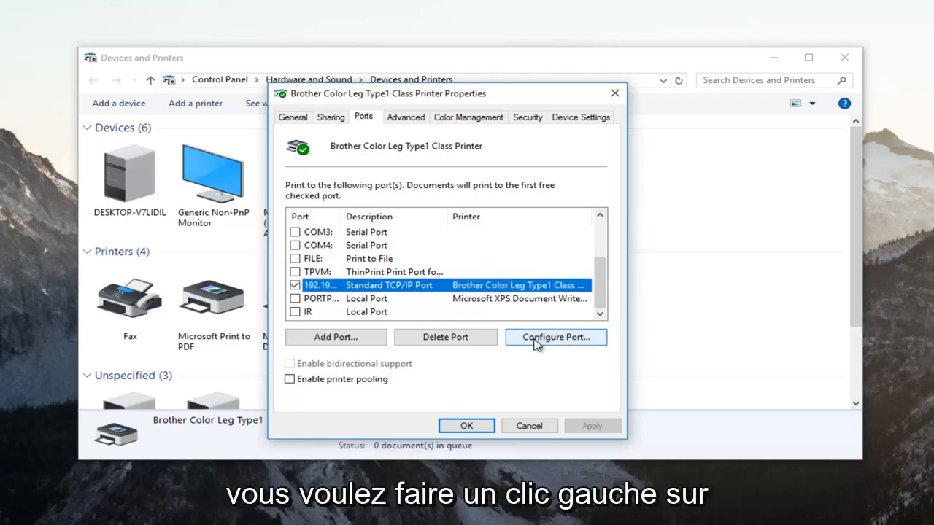
# - Configure the TCP/IP port with SNMP Status Enabled unchecked and confirm
pyautogui.click(555, 337)
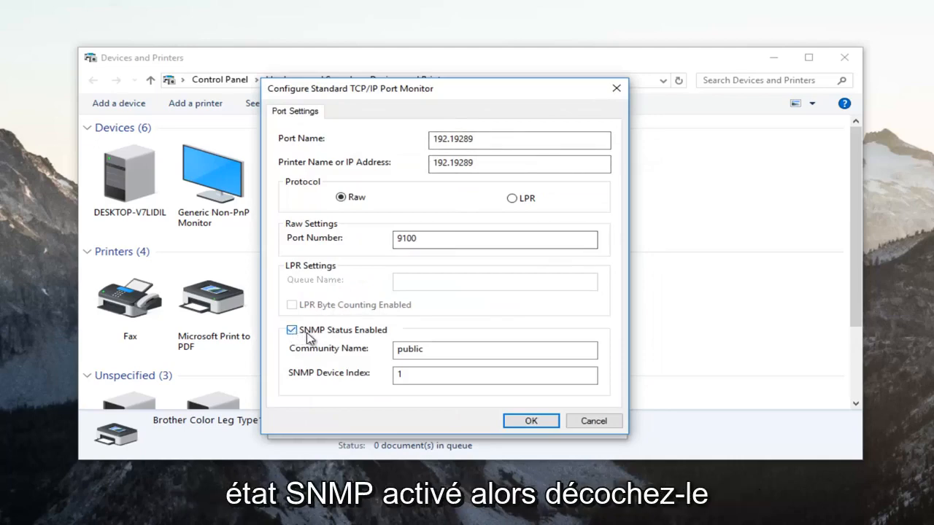
pyautogui.click(292, 330)
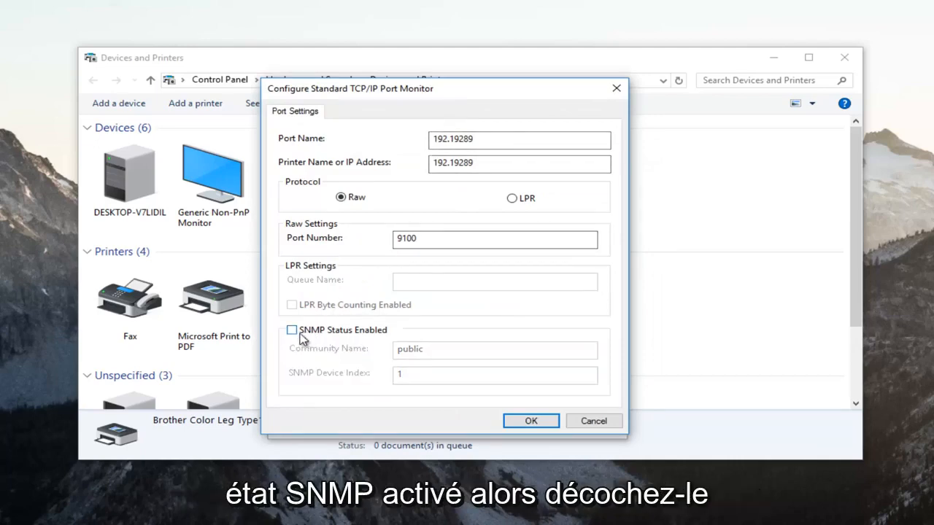
pyautogui.click(532, 421)
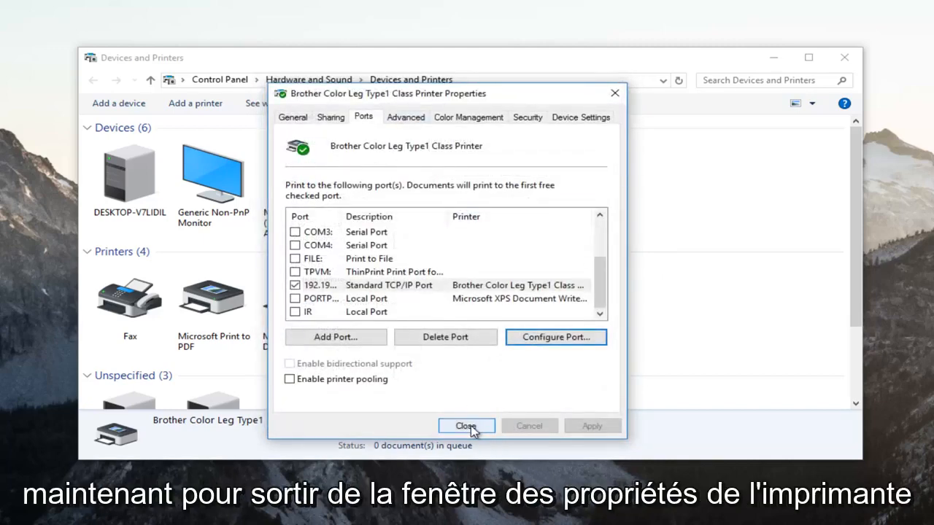
# - Close the printer properties and the Devices and Printers window, returning to the desktop
pyautogui.click(465, 426)
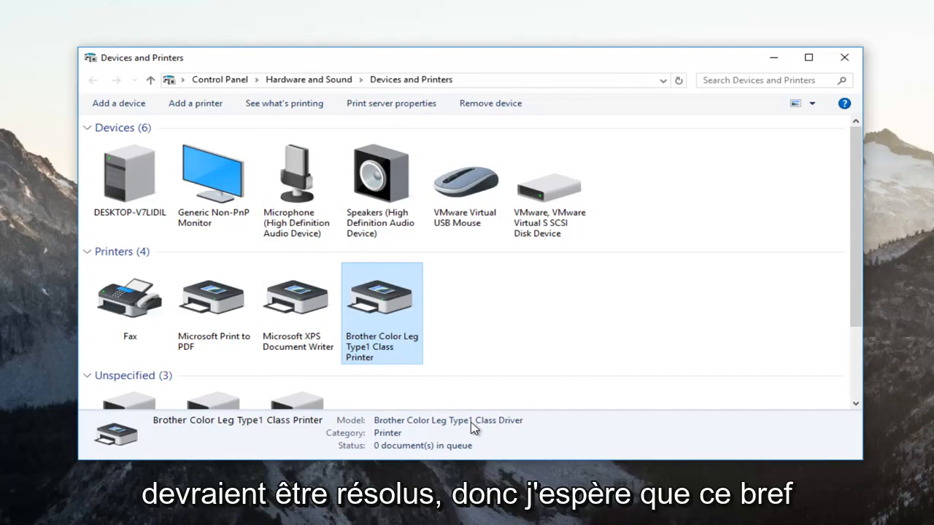
pyautogui.moveTo(817, 95)
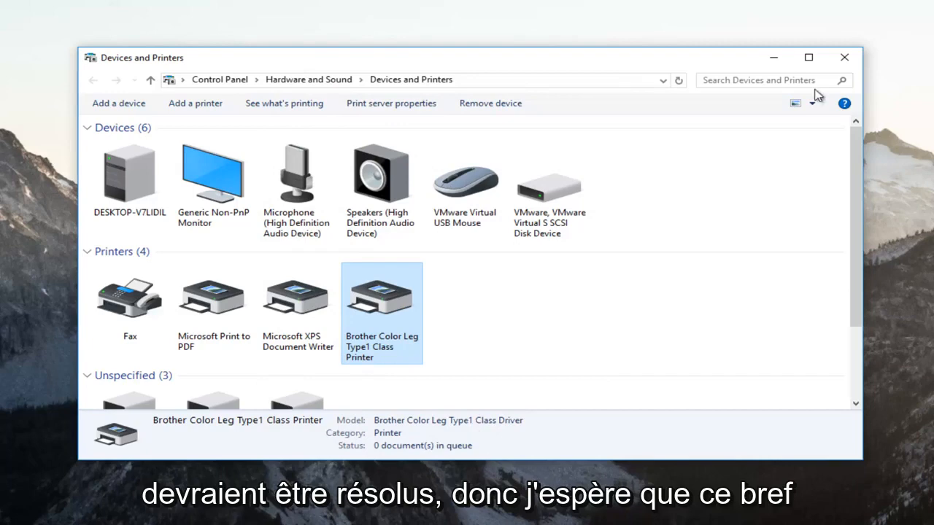
pyautogui.moveTo(845, 58)
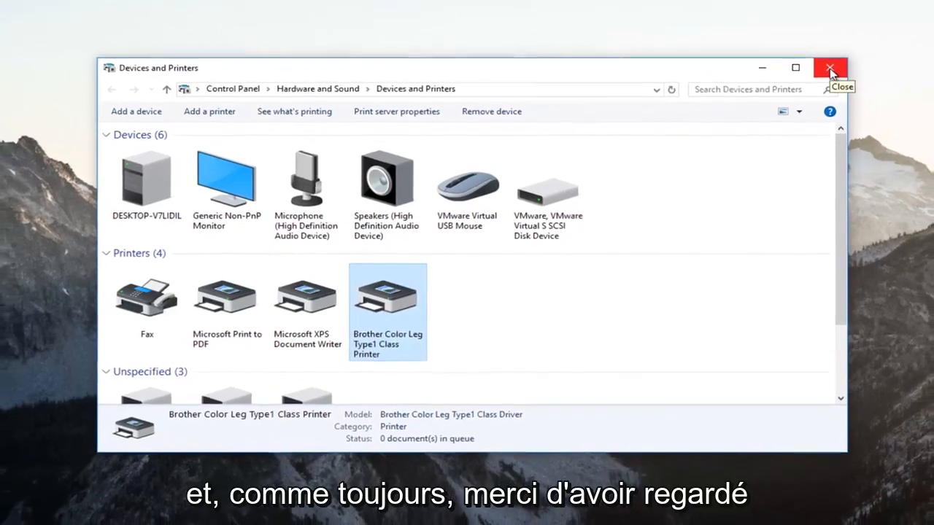
pyautogui.click(829, 67)
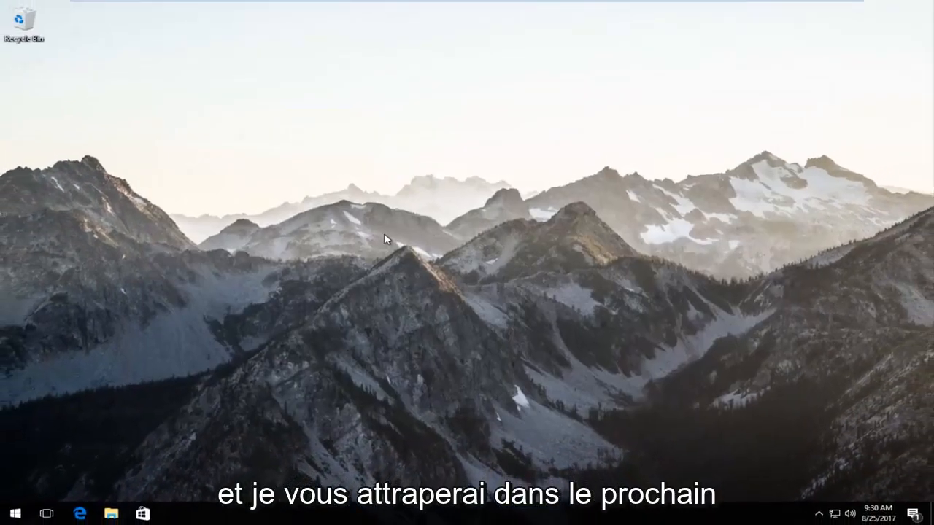